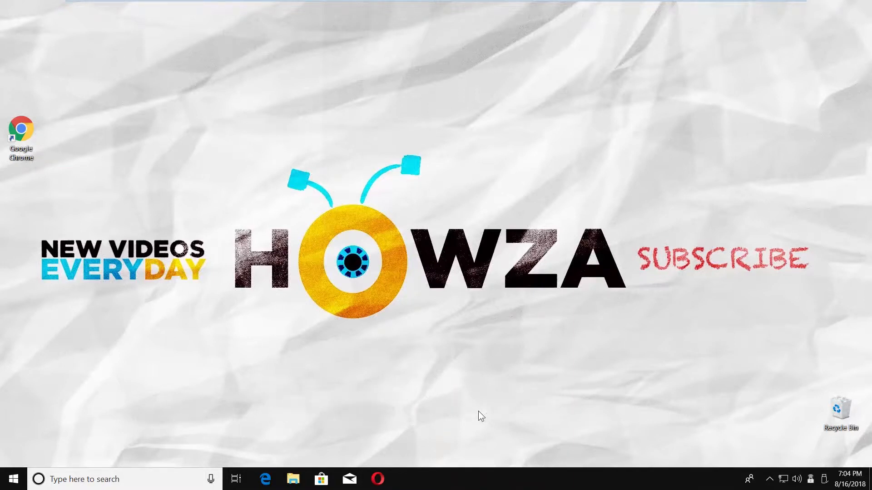
# Bring up the Start button's power-user menu of system tools
pyautogui.rightClick(12, 479)
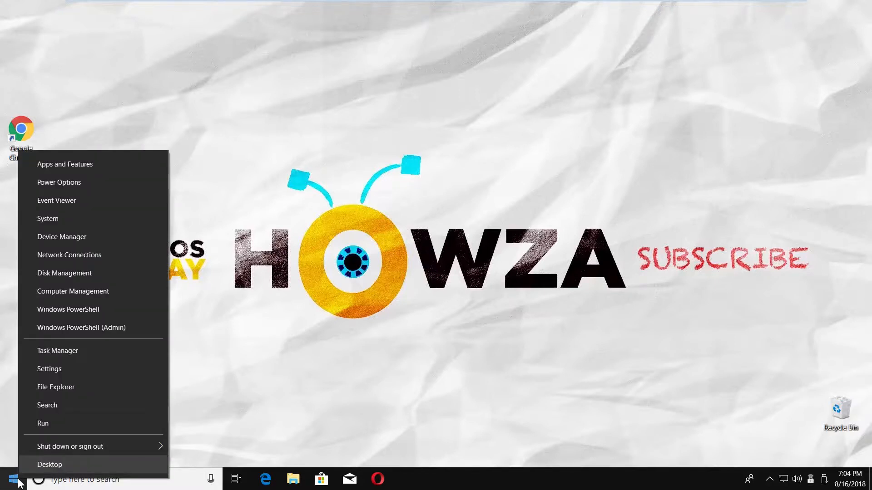
pyautogui.moveTo(60, 295)
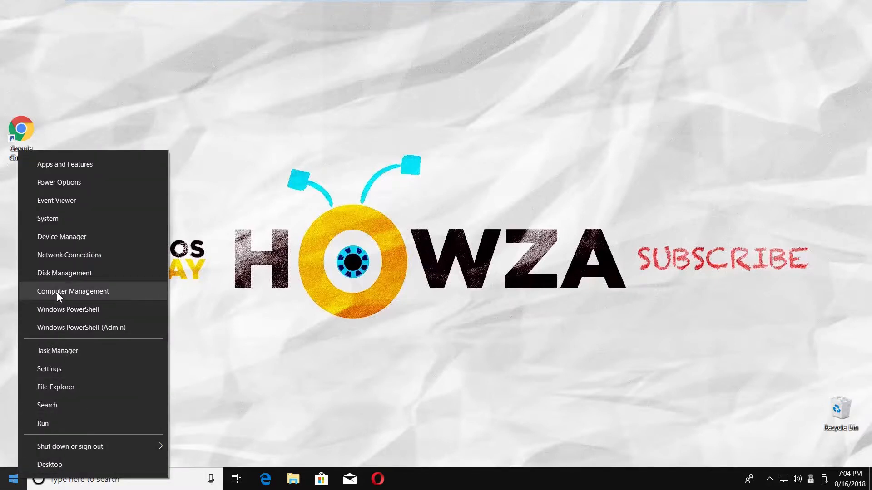
# Launch Computer Management, show Services, and view TCP/IP NetBIOS Helper properties (Disabled, Stopped)
pyautogui.click(73, 290)
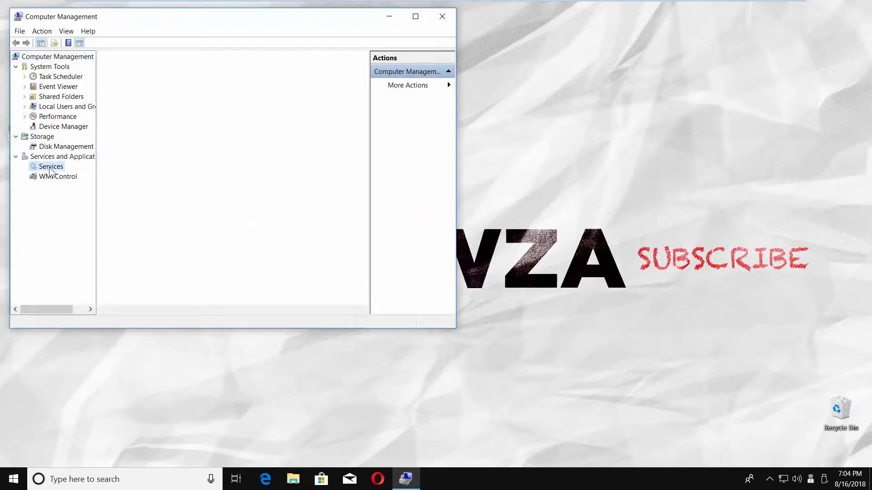
pyautogui.click(51, 166)
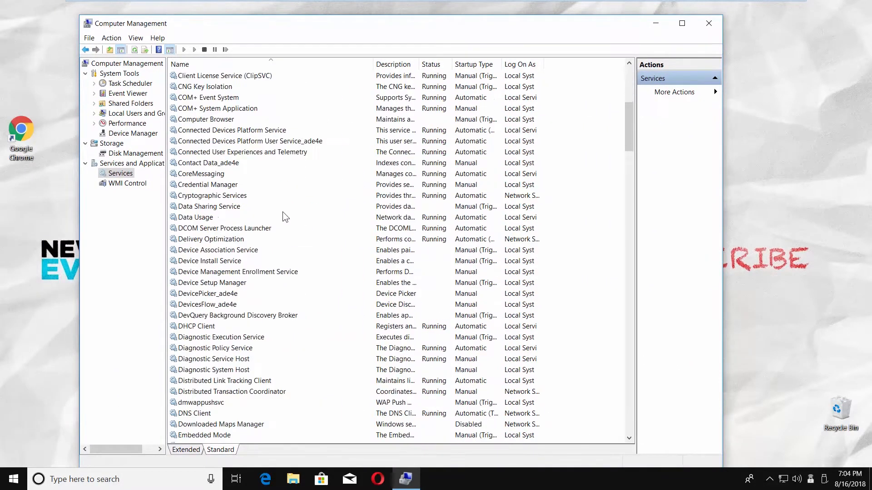
pyautogui.scroll(-3)
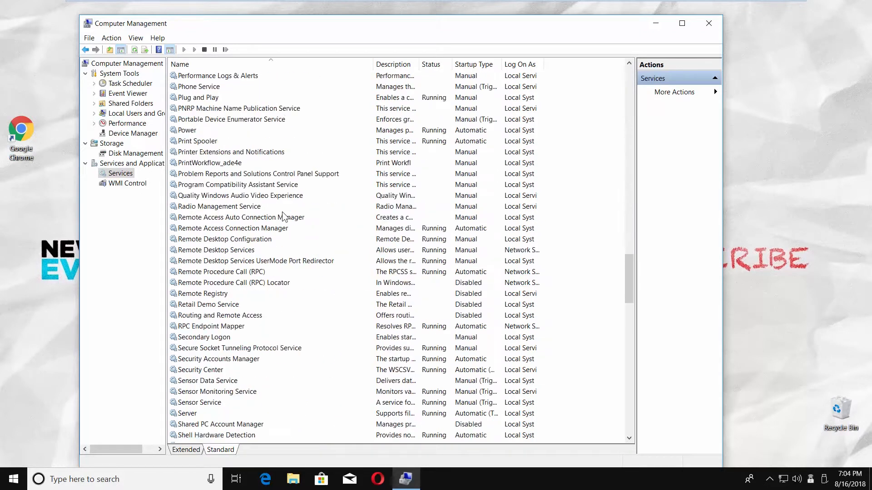
pyautogui.click(222, 348)
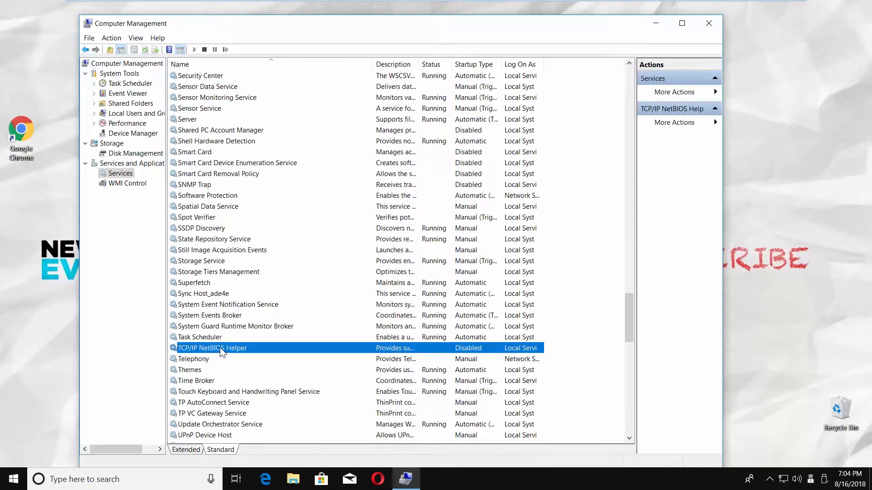
pyautogui.doubleClick(212, 348)
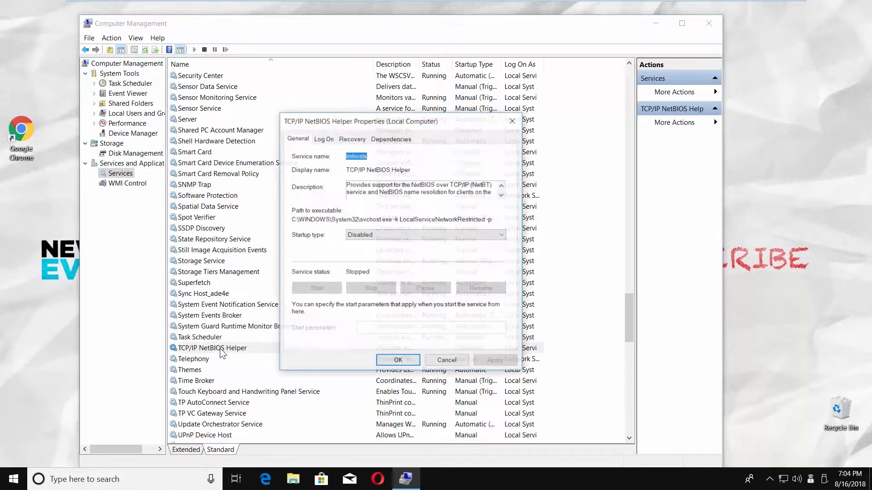
# Set TCP/IP NetBIOS Helper startup type to Automatic, apply it, and start the service
pyautogui.click(500, 234)
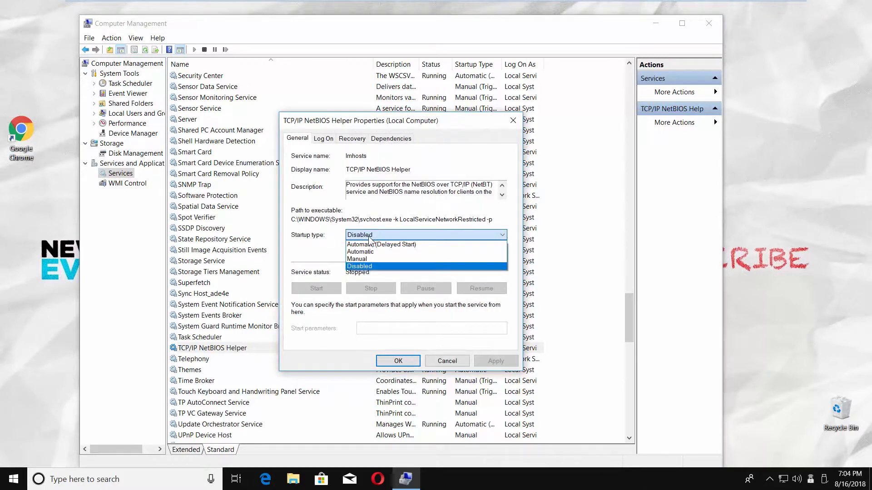
pyautogui.click(361, 252)
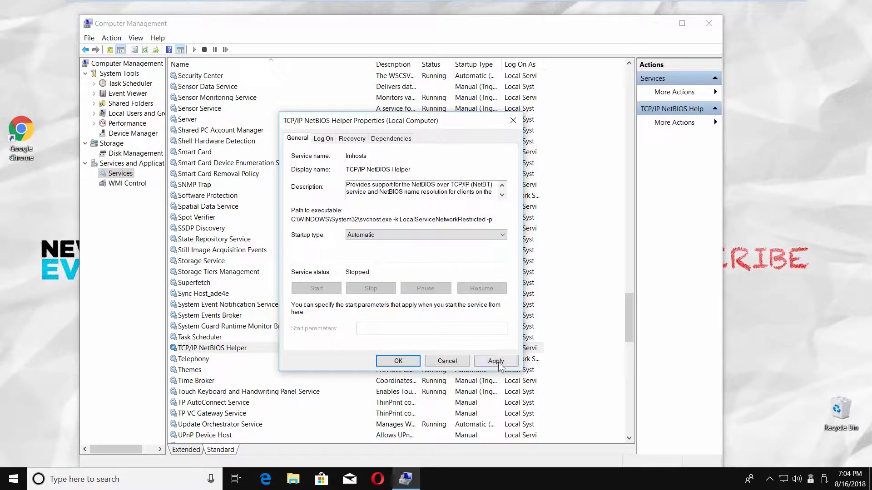
pyautogui.click(494, 361)
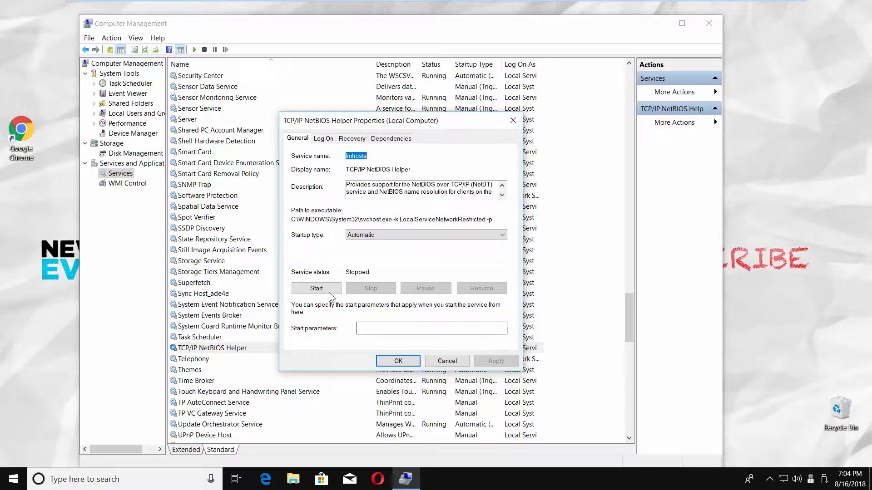
pyautogui.click(315, 288)
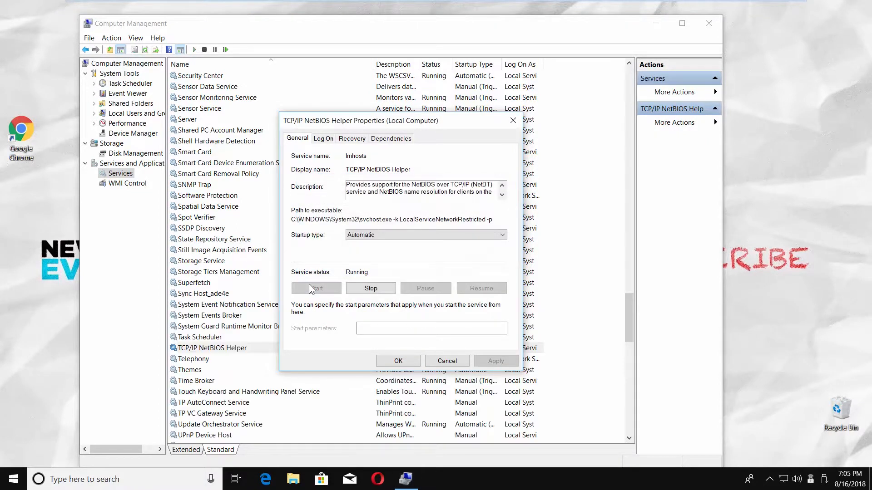